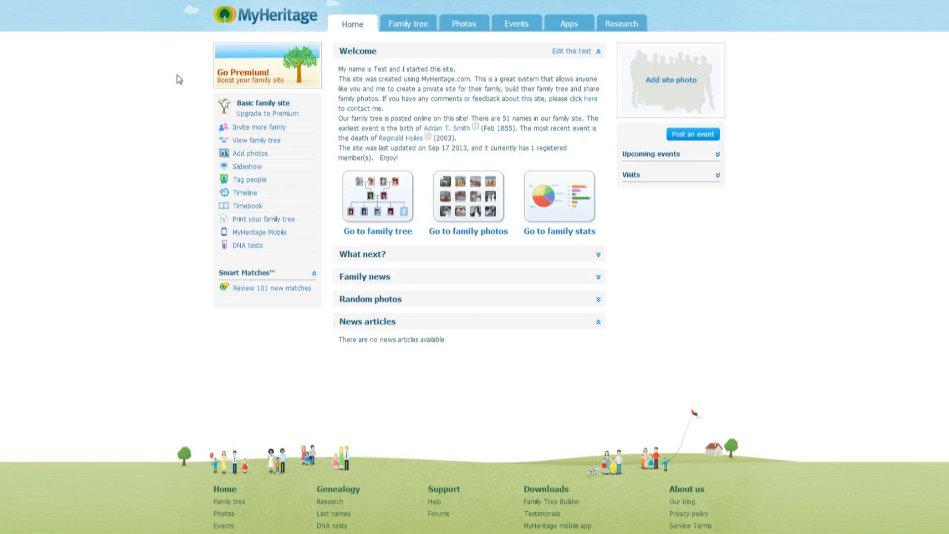
pyautogui.moveTo(200, 79)
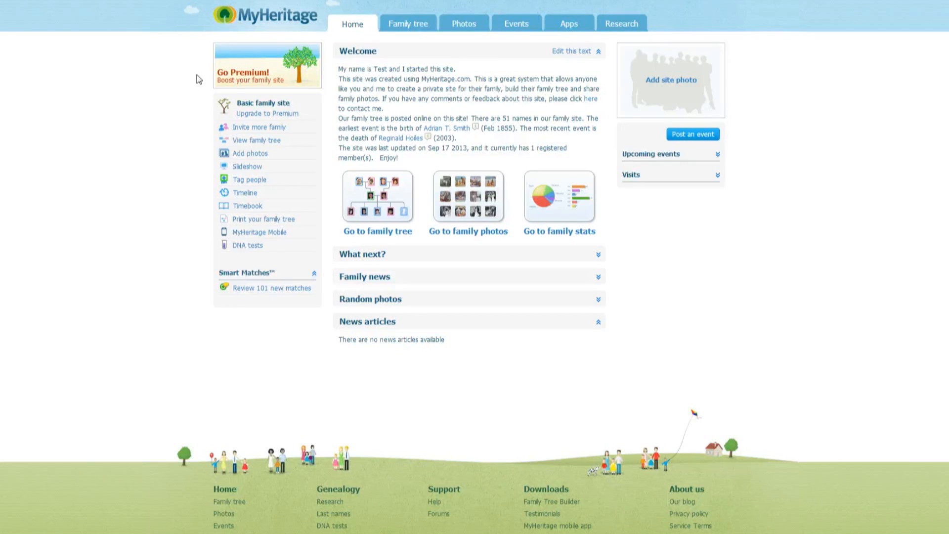
# Expand the Family tree menu on the MyHeritage home page.
pyautogui.click(409, 24)
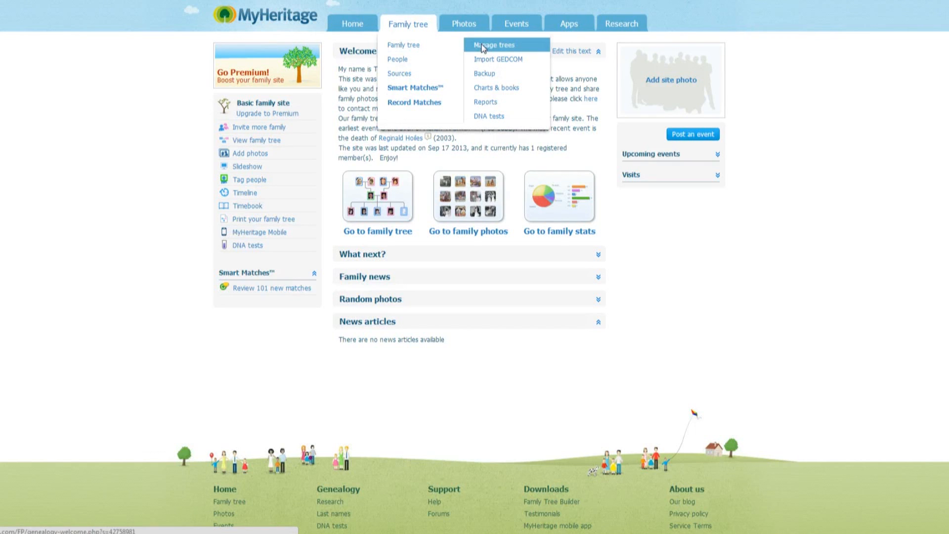
# From Manage trees, start Export to GEDCOM for the Smith tree.
pyautogui.click(494, 45)
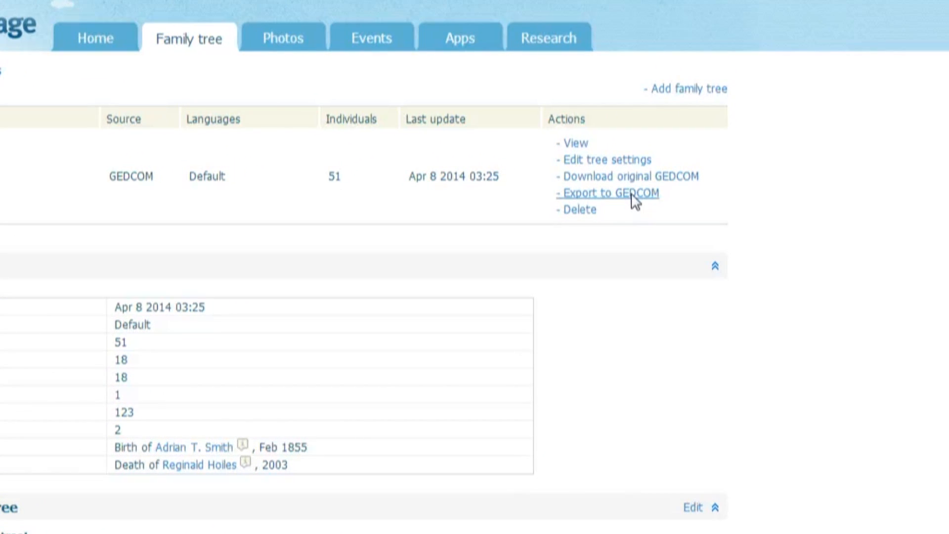
pyautogui.click(610, 193)
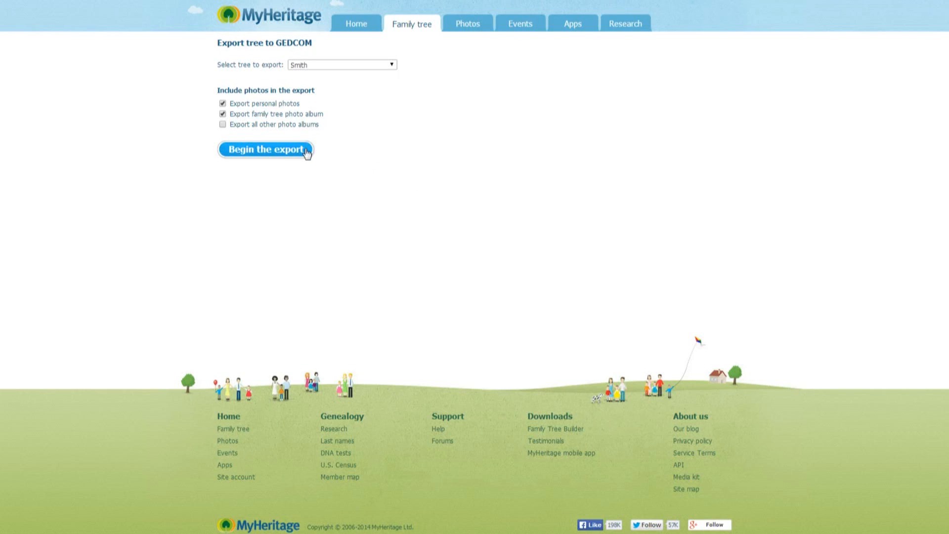
# Begin the Smith tree export with album photos included, downloading the .ged file.
pyautogui.click(265, 150)
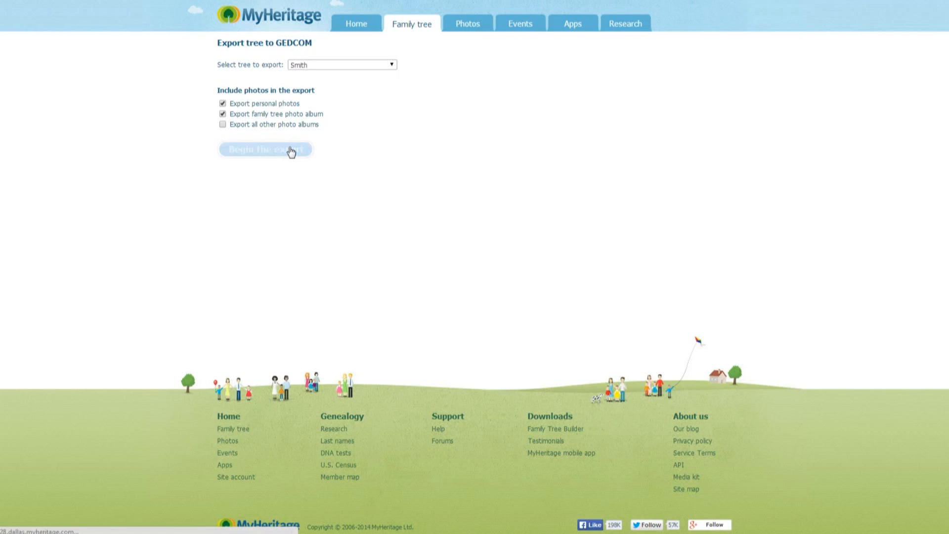
pyautogui.click(265, 150)
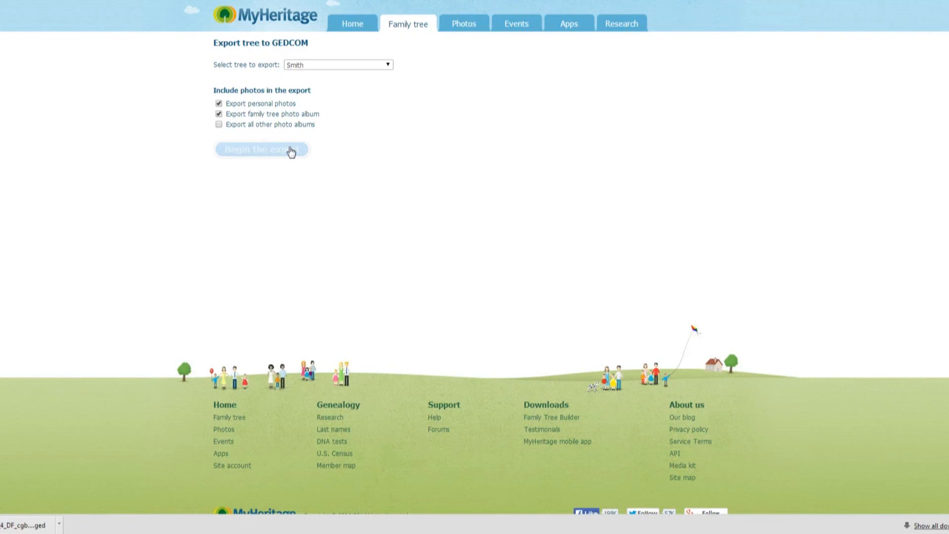
pyautogui.moveTo(188, 121)
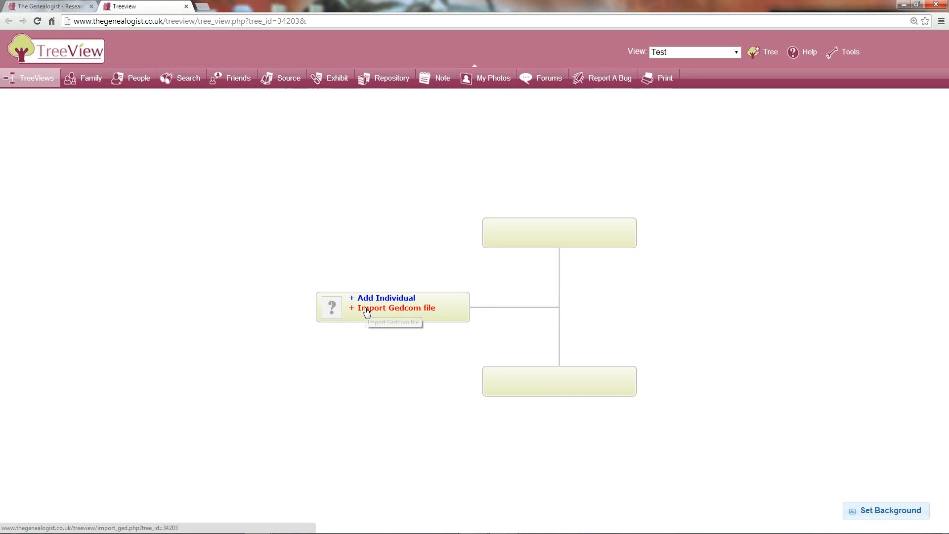
# Select smith.ged from Downloads in TreeView's Import Gedcom file form.
pyautogui.click(395, 308)
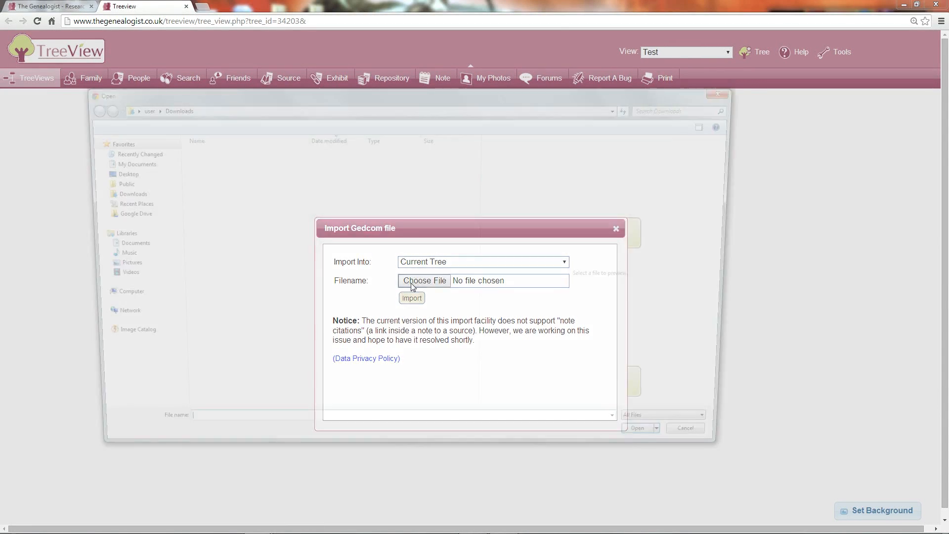
pyautogui.click(424, 281)
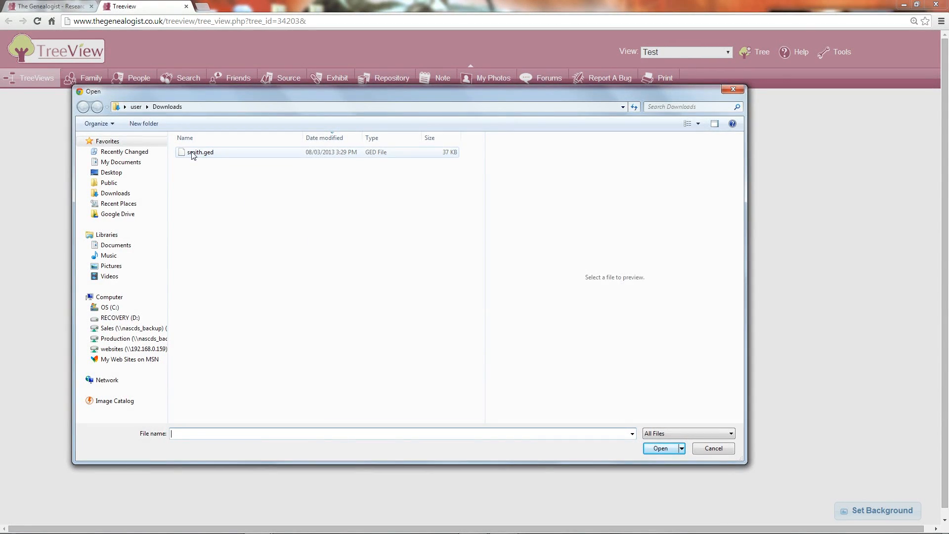
pyautogui.click(200, 152)
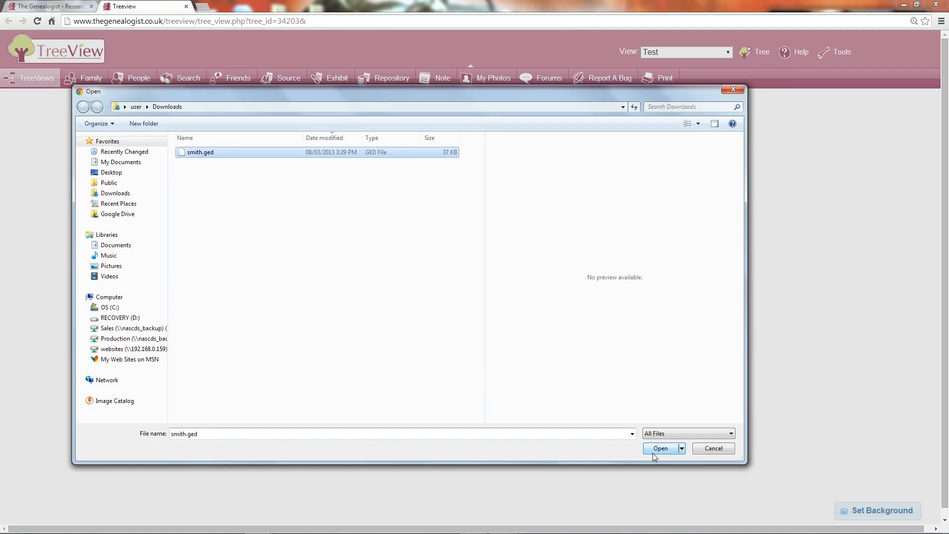
pyautogui.click(659, 447)
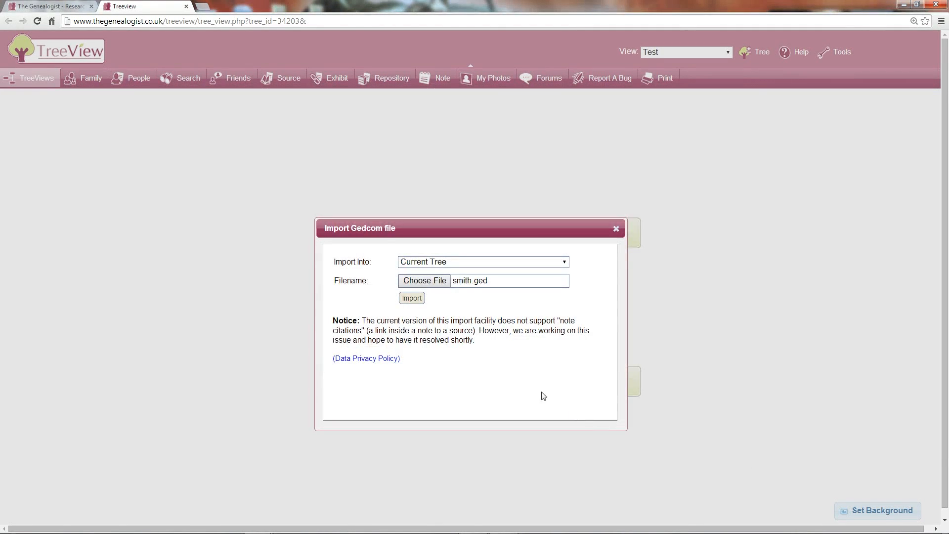
# Import smith.ged (51 individuals, 19 families) and dismiss the success summary.
pyautogui.click(411, 297)
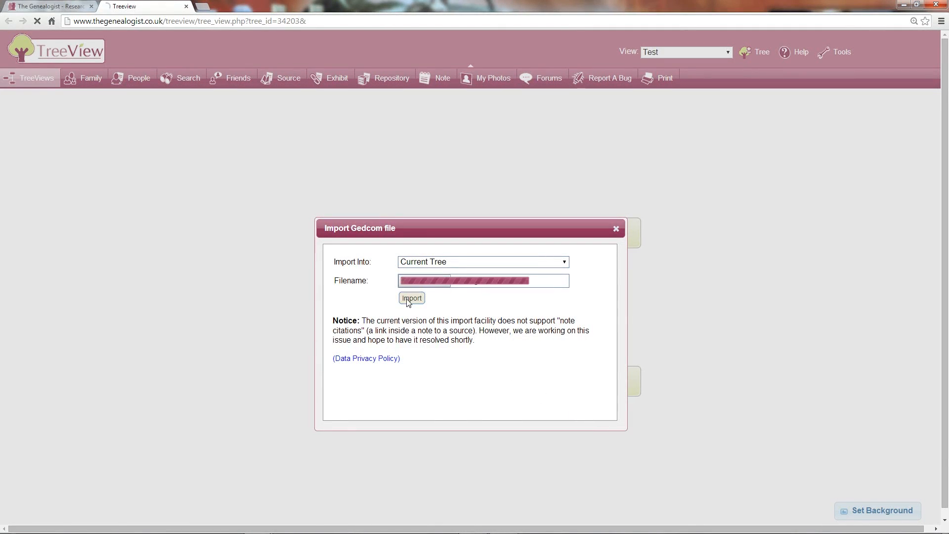
pyautogui.click(411, 298)
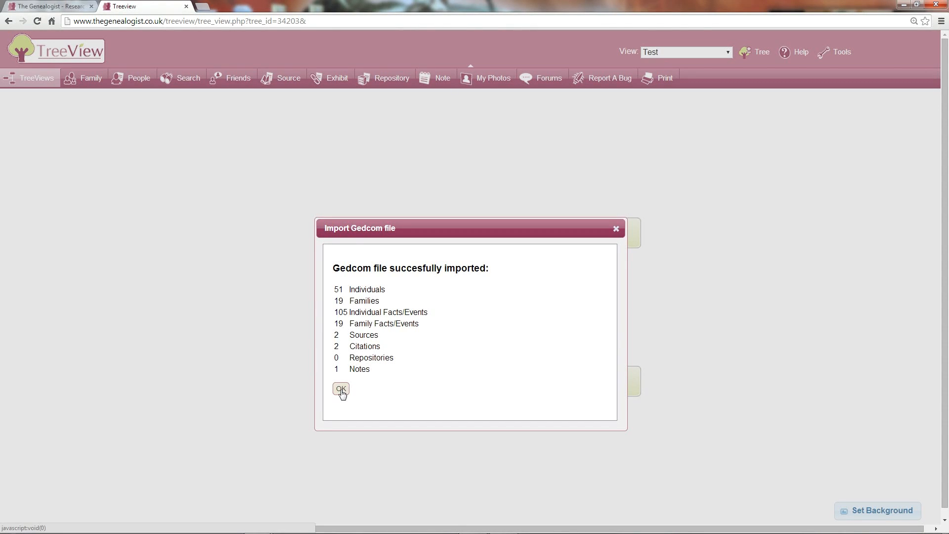
pyautogui.click(341, 389)
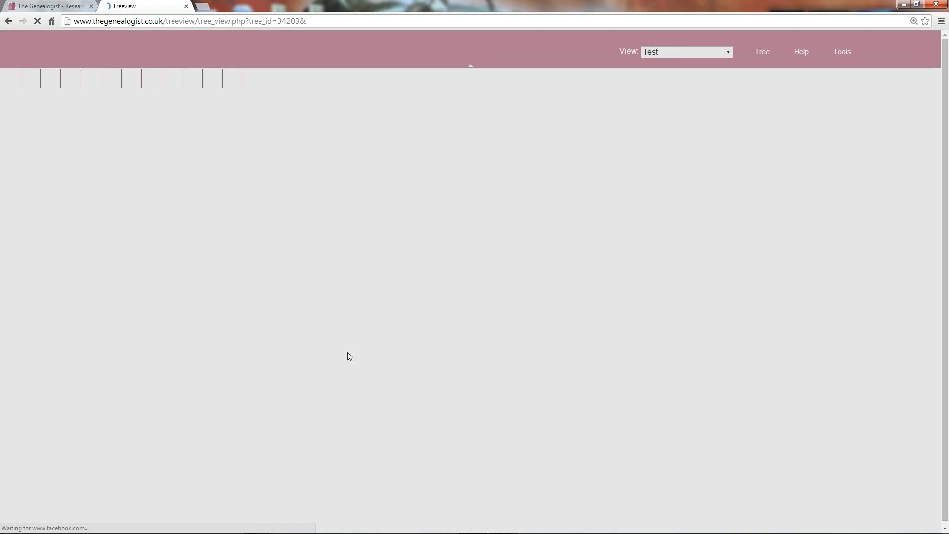